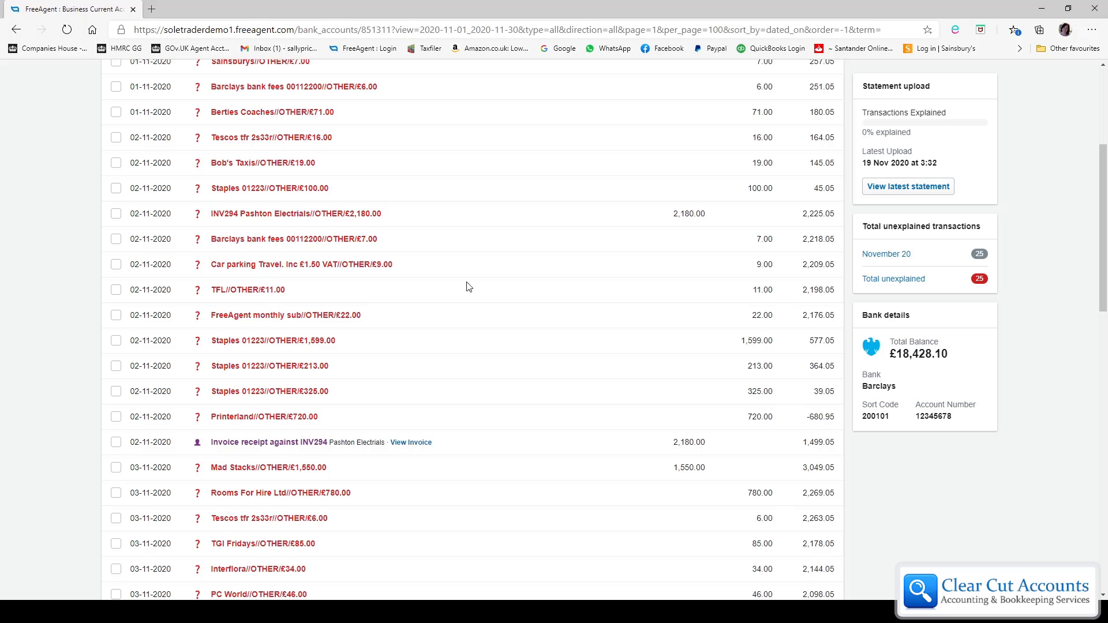
# - Start explaining the £2,180.00 INV294 Pashton Electricals receipt and search invoices for 'pas'
pyautogui.scroll(3)
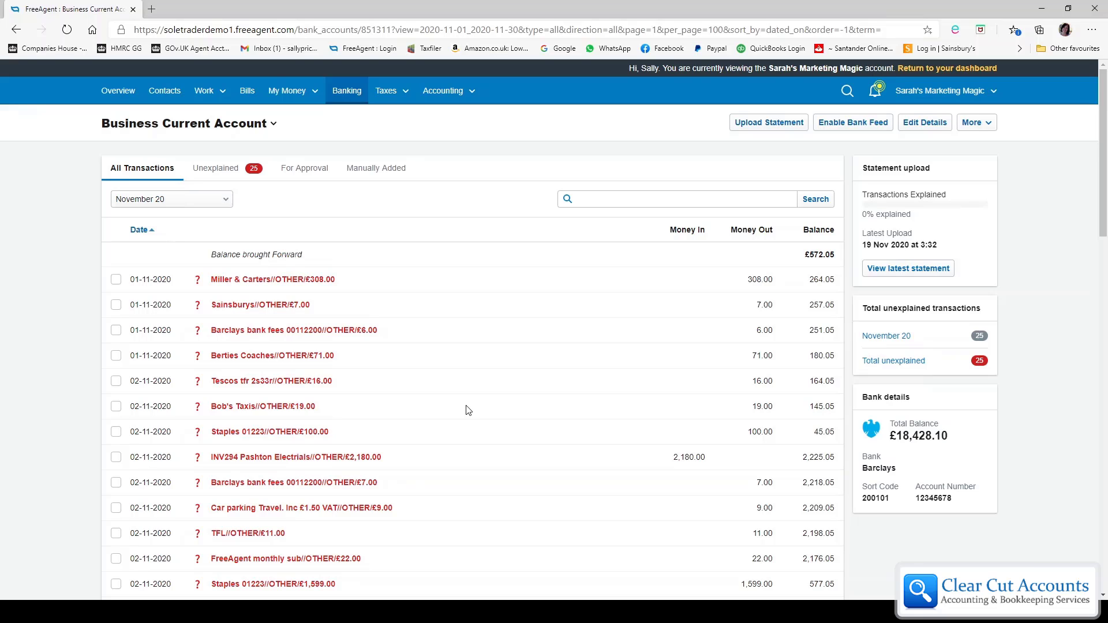
pyautogui.scroll(-3)
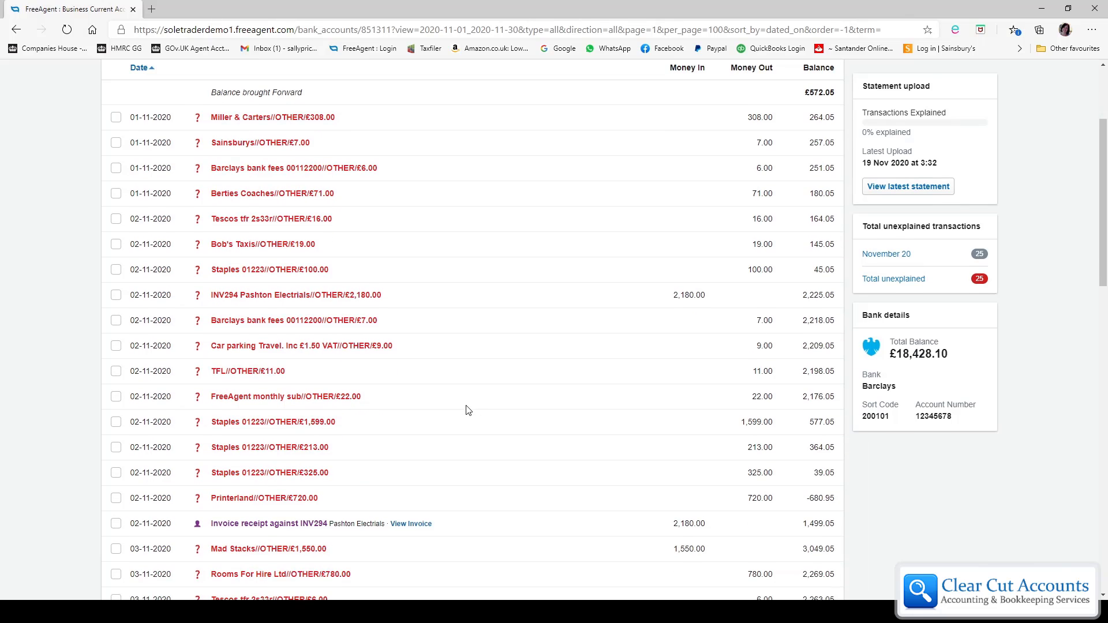
pyautogui.moveTo(478, 417)
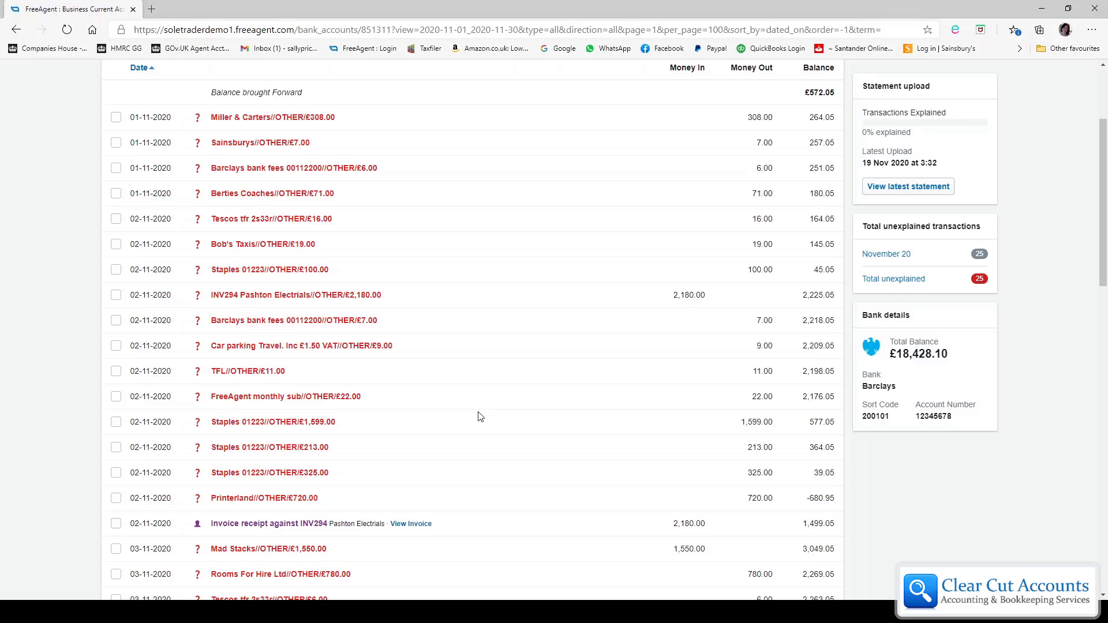
pyautogui.moveTo(219, 305)
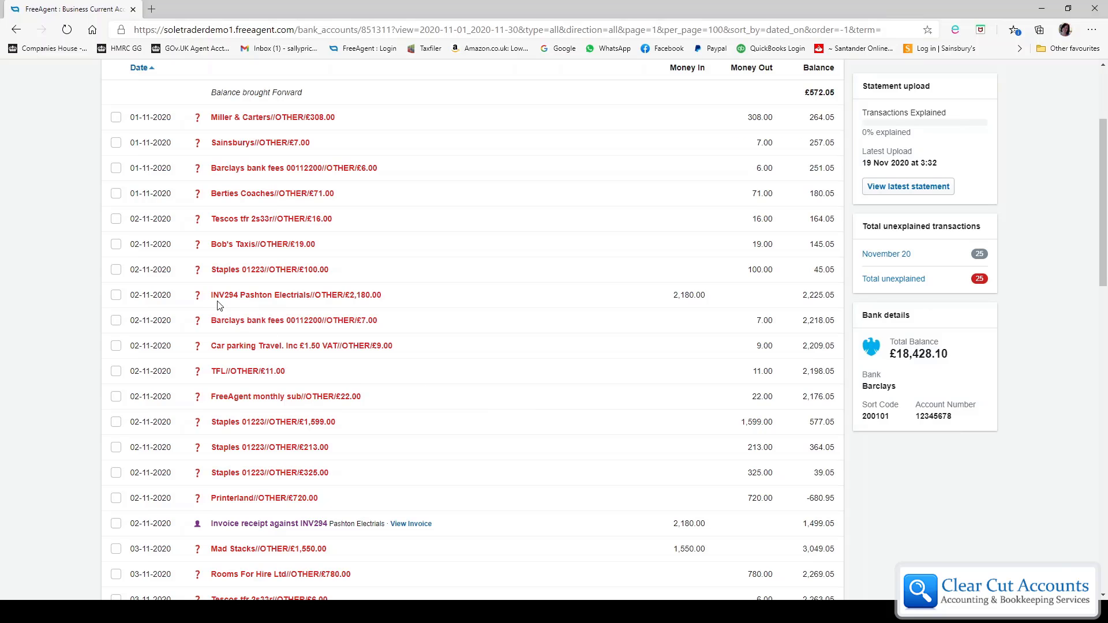
pyautogui.moveTo(317, 300)
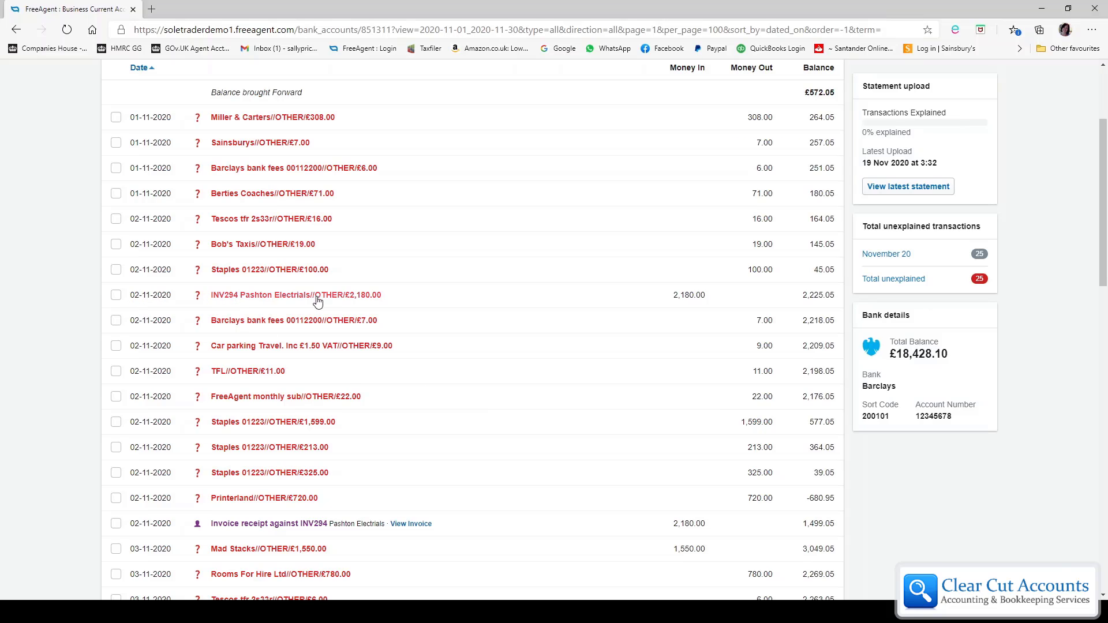
pyautogui.moveTo(275, 300)
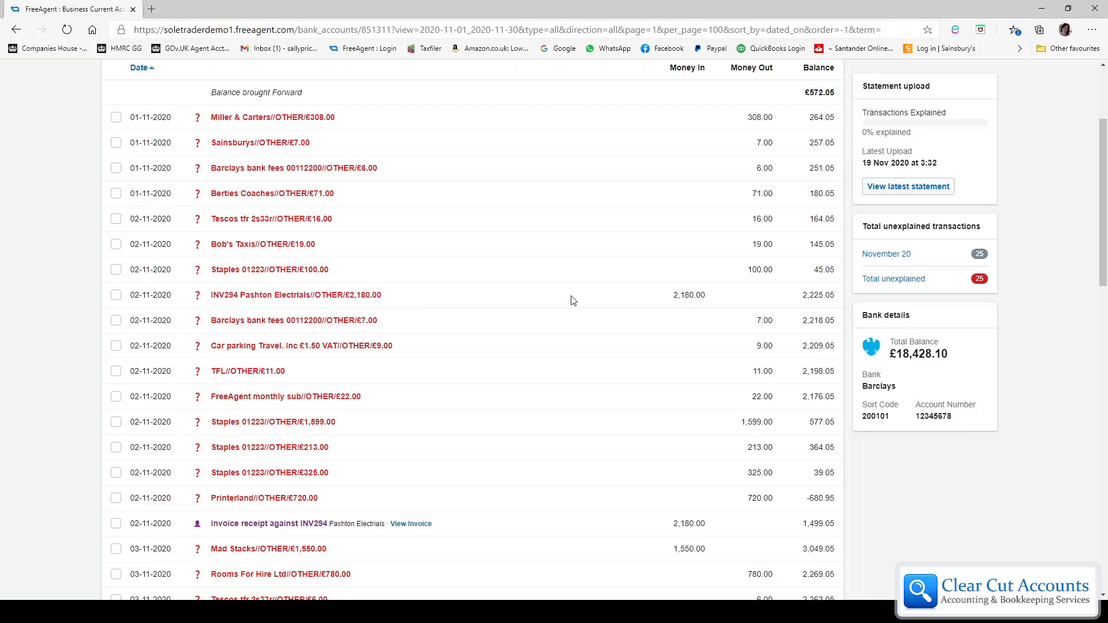
pyautogui.moveTo(692, 304)
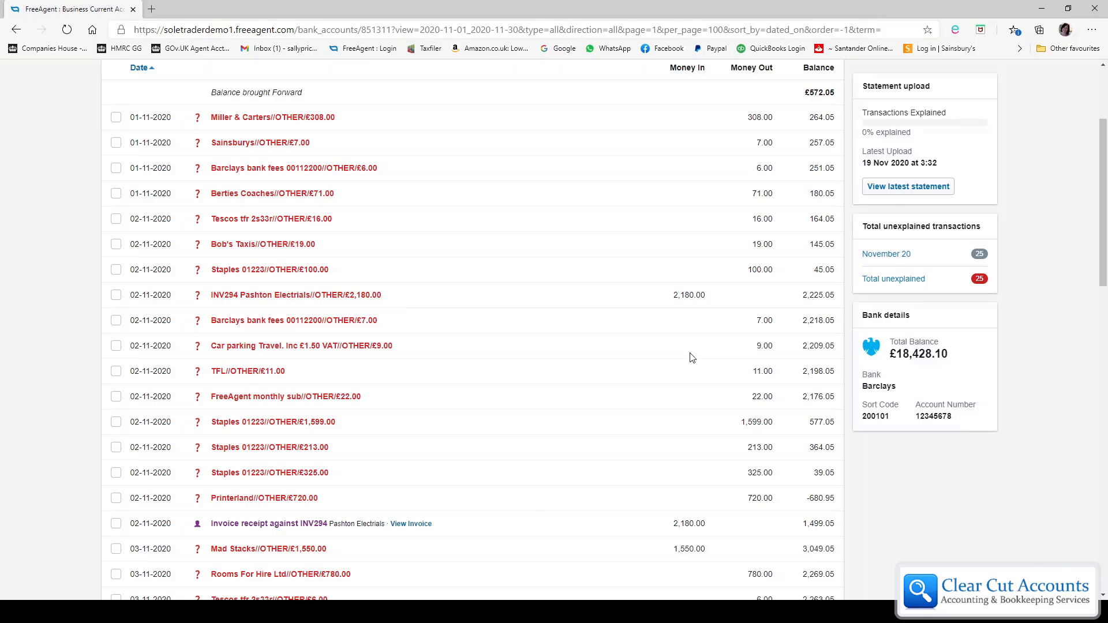
pyautogui.moveTo(170, 534)
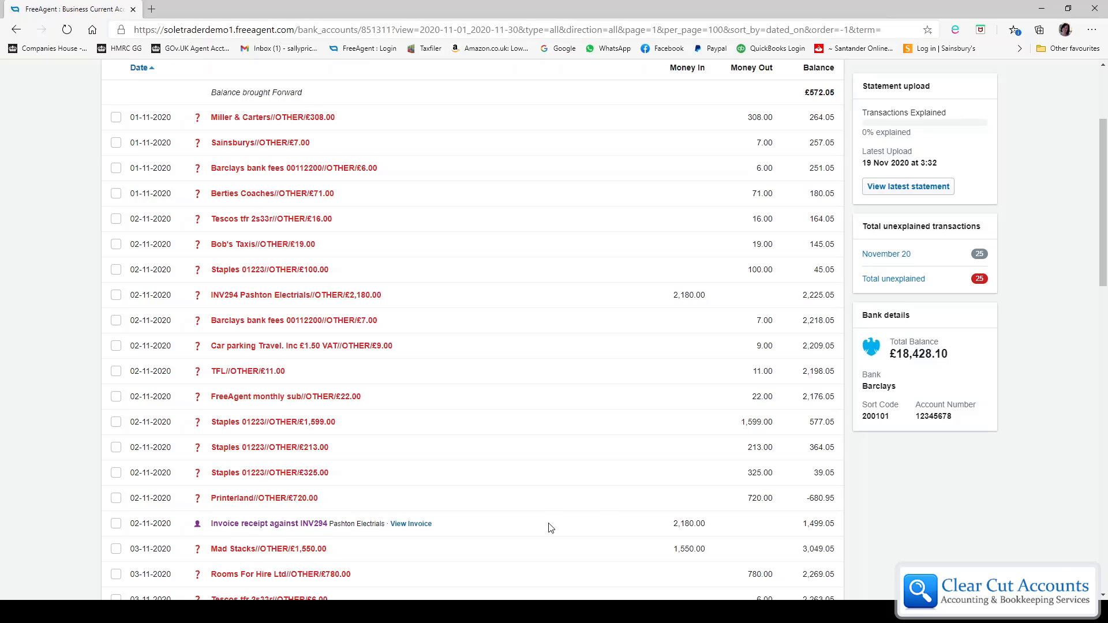
pyautogui.moveTo(691, 535)
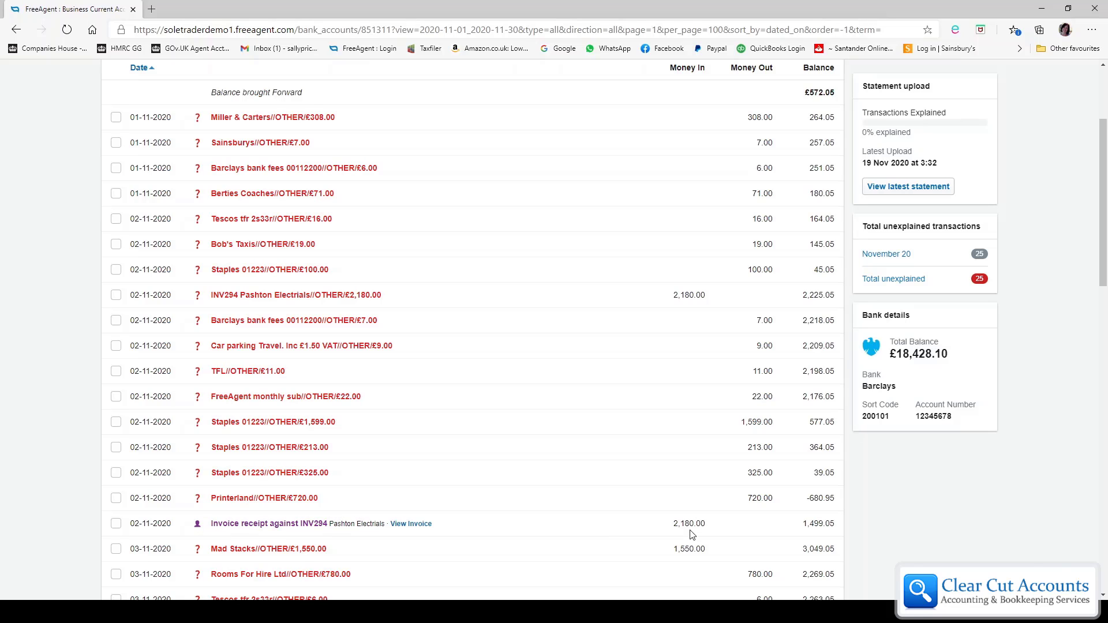
pyautogui.moveTo(680, 480)
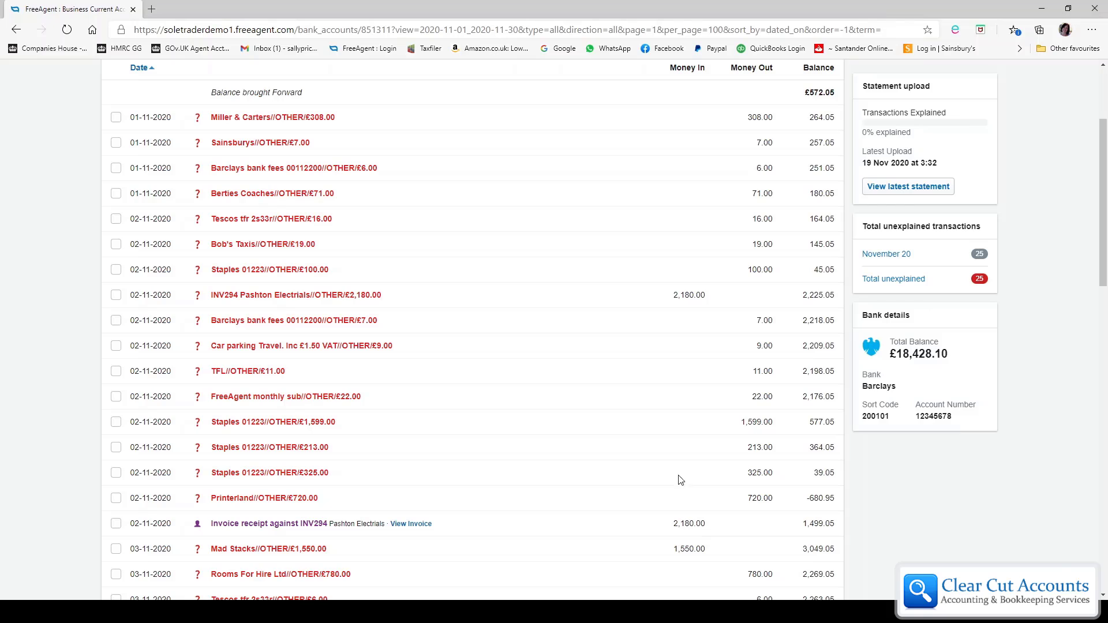
pyautogui.click(294, 295)
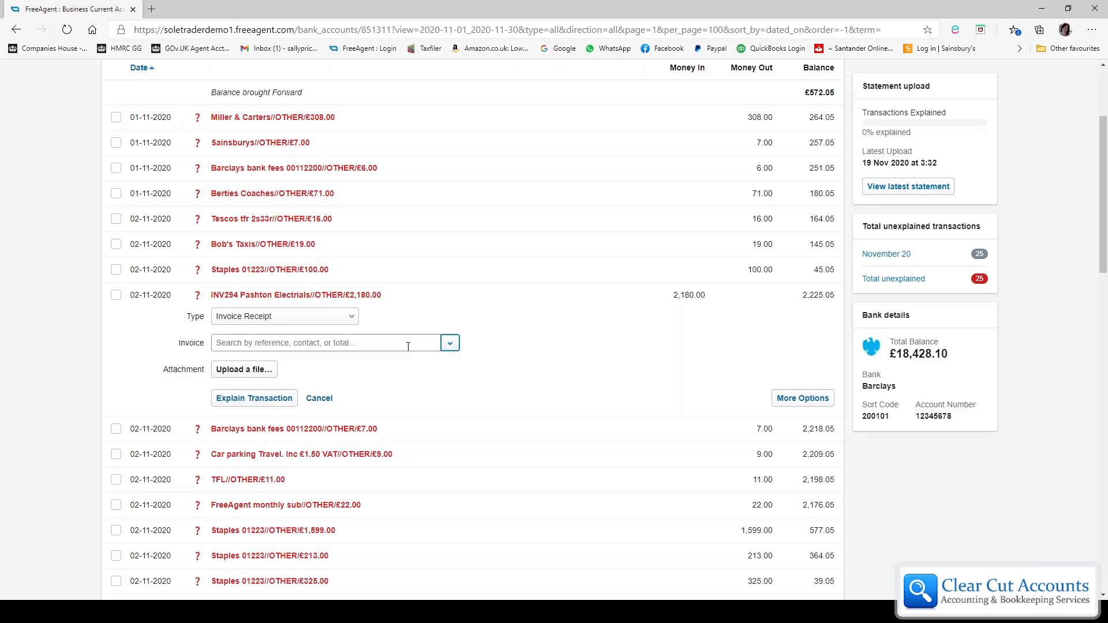
pyautogui.click(325, 343)
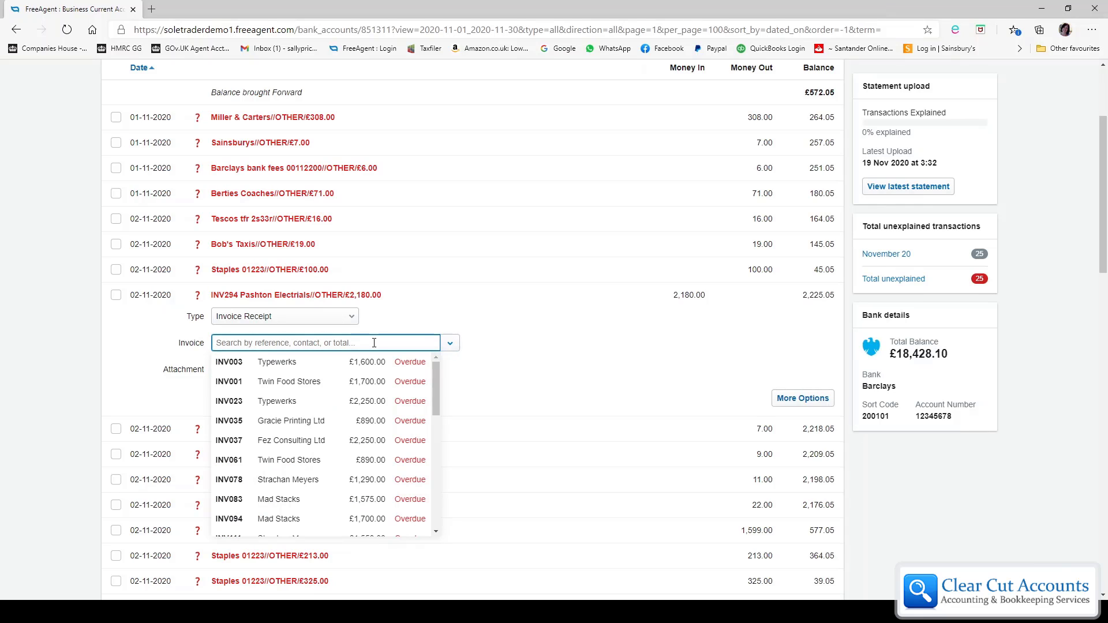
pyautogui.write('pas')
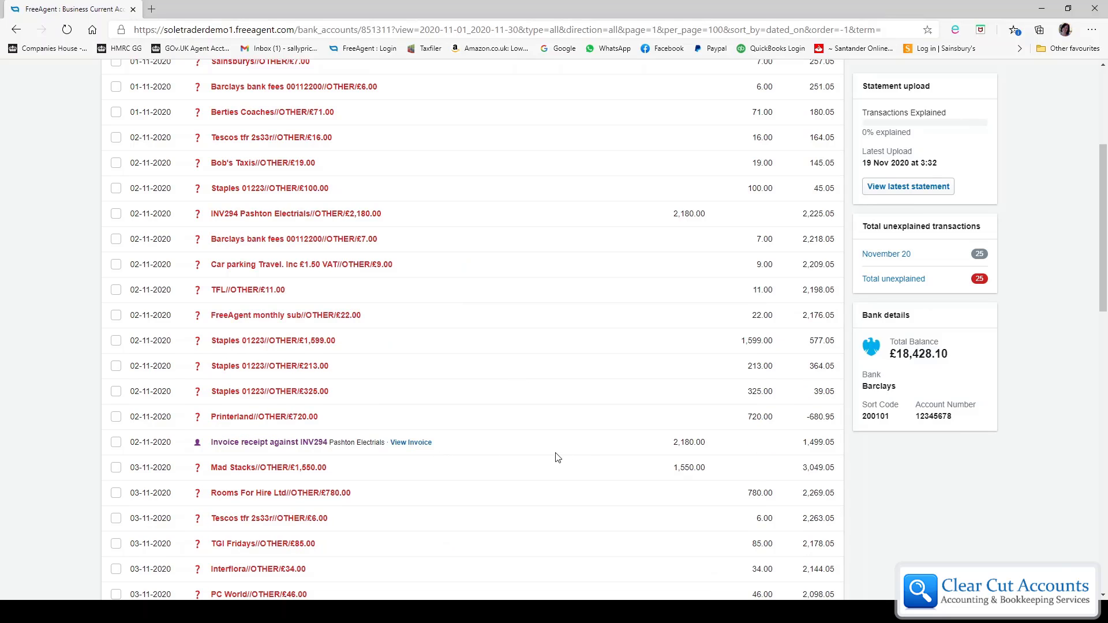
pyautogui.moveTo(776, 229)
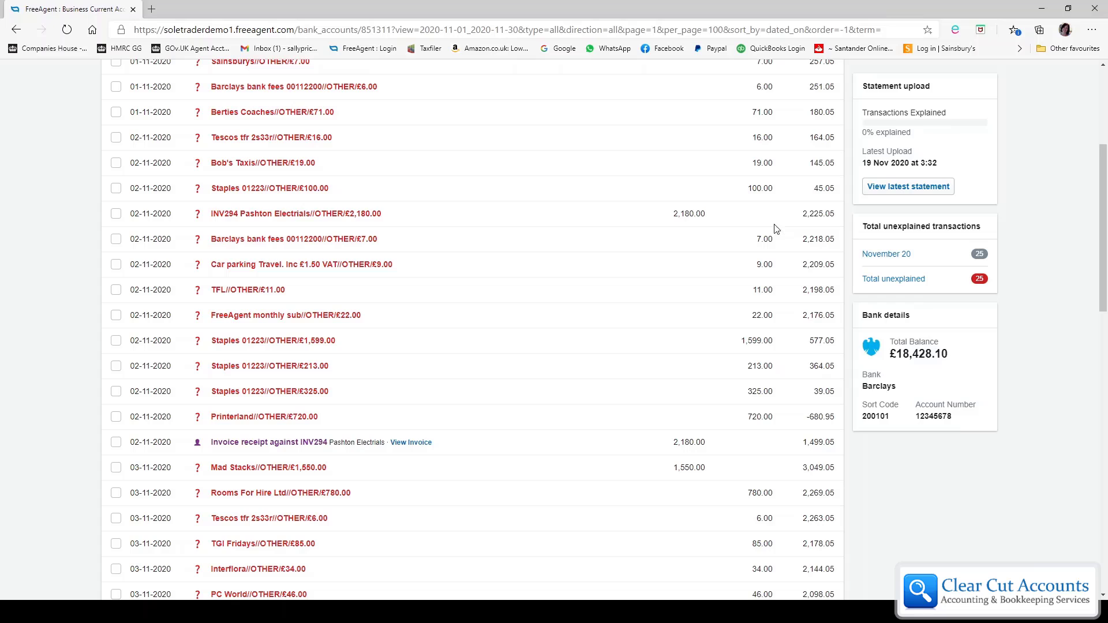
pyautogui.moveTo(689, 217)
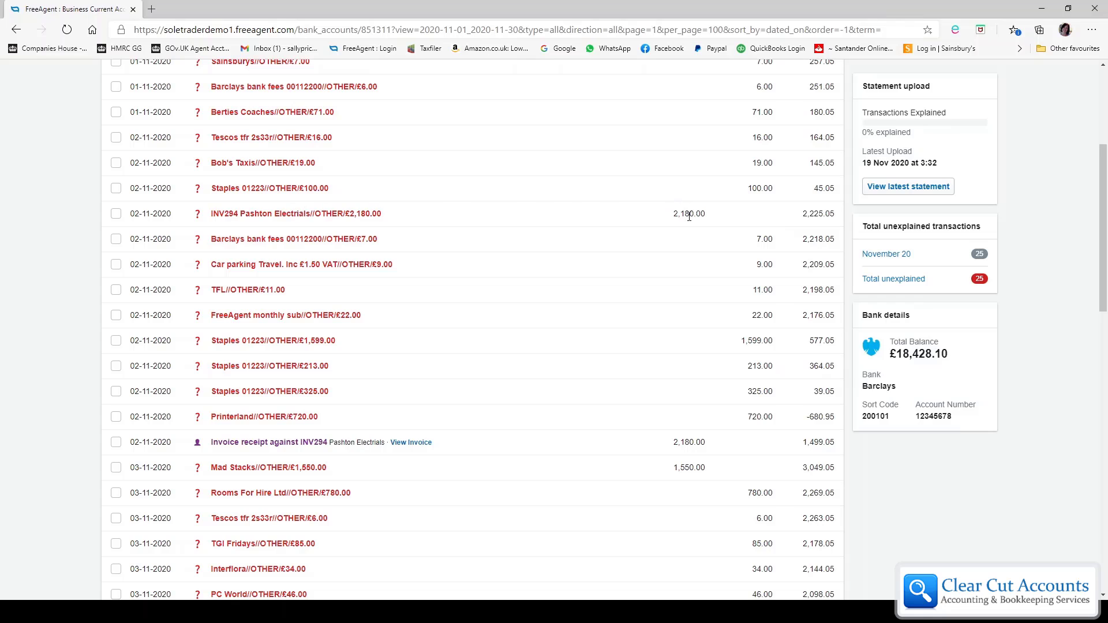
pyautogui.moveTo(684, 455)
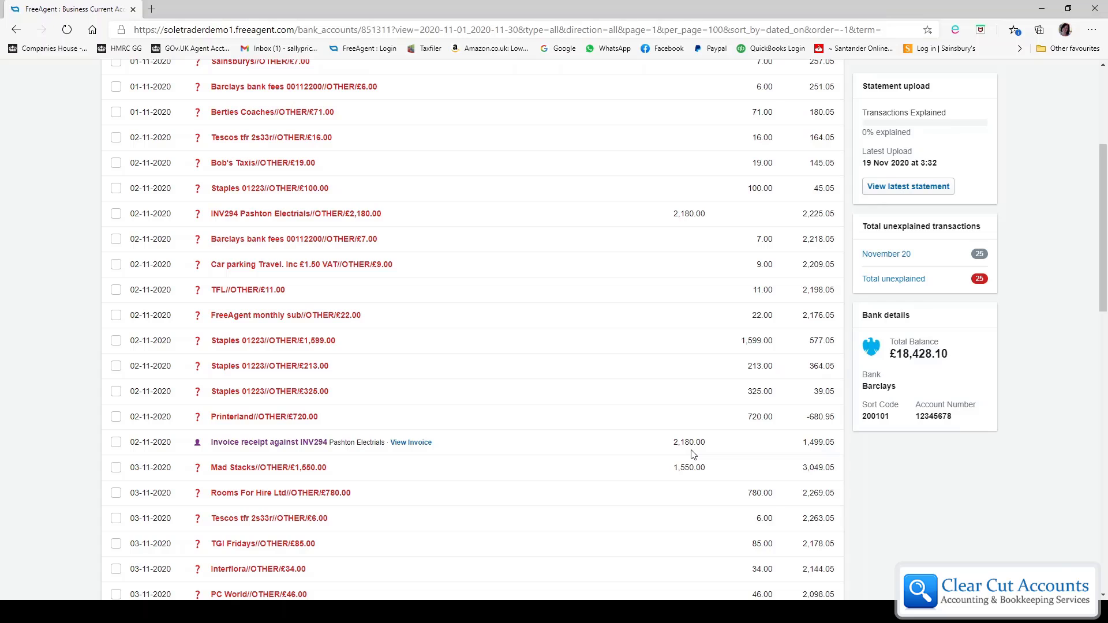
pyautogui.moveTo(809, 381)
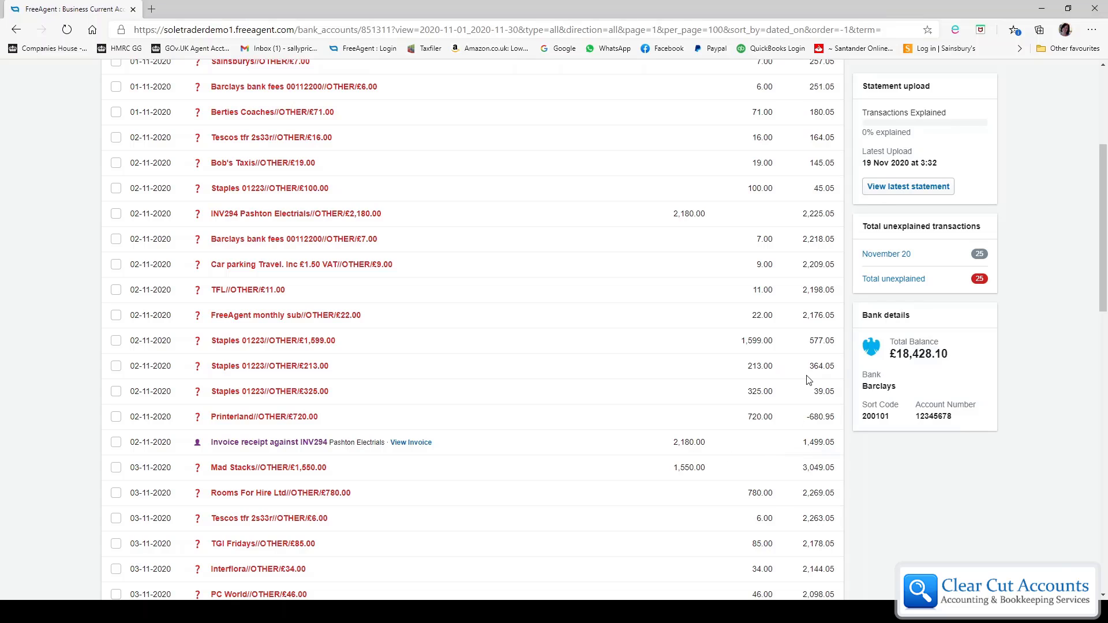
pyautogui.moveTo(827, 456)
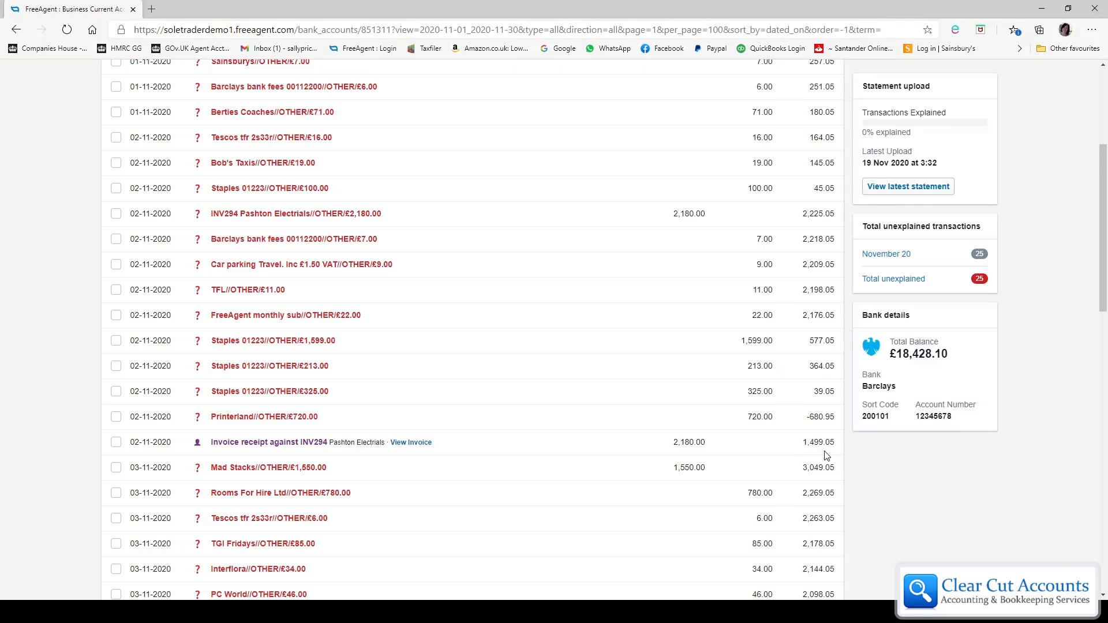
pyautogui.moveTo(805, 431)
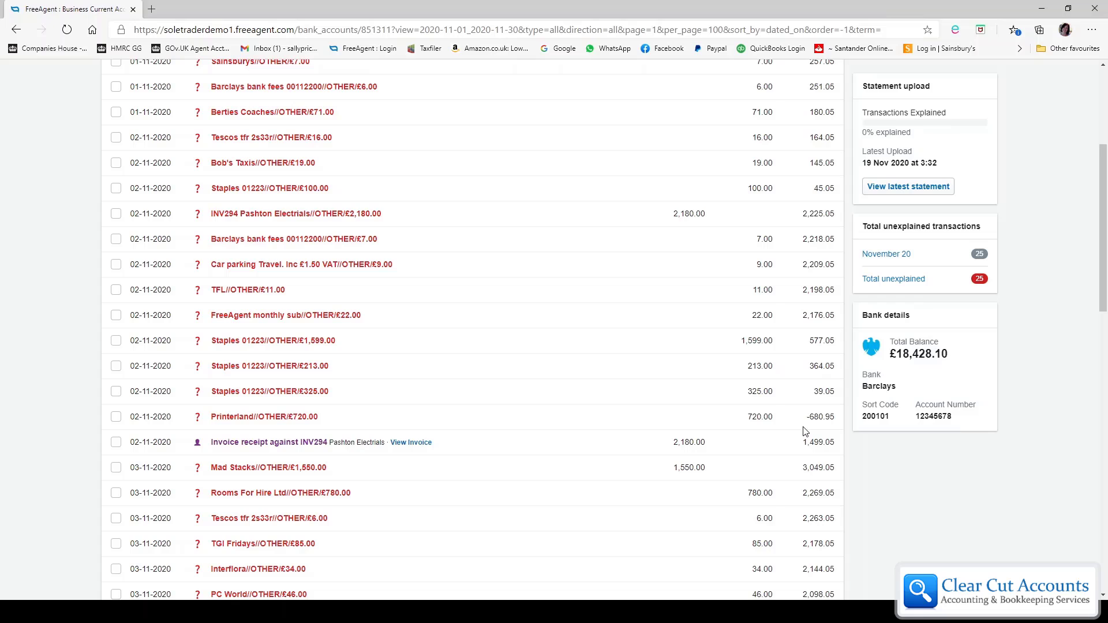
pyautogui.moveTo(696, 503)
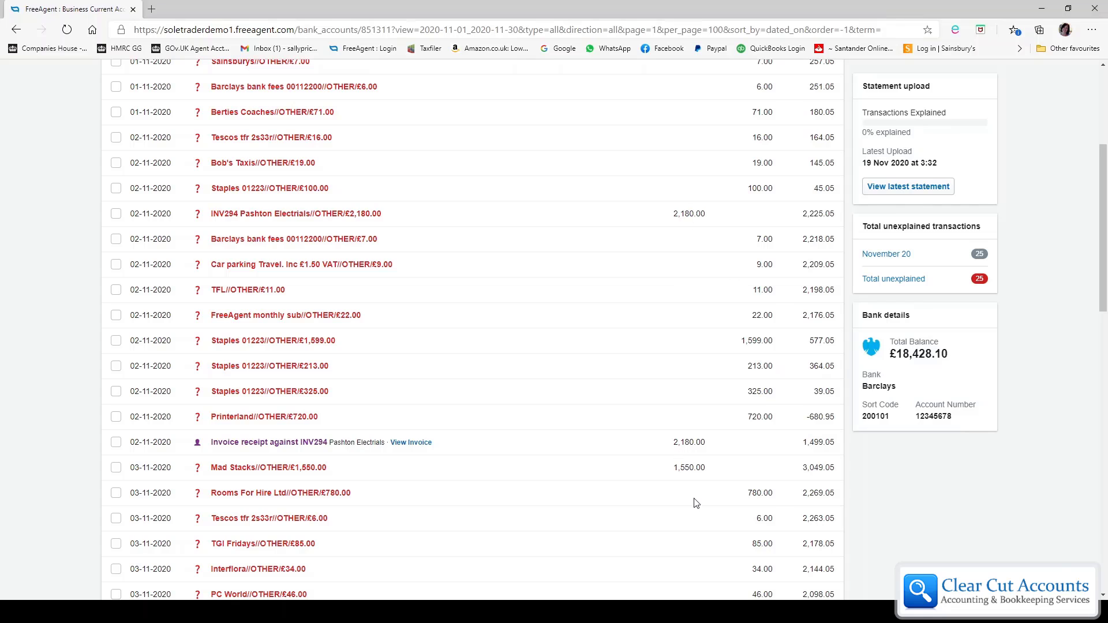
pyautogui.moveTo(812, 460)
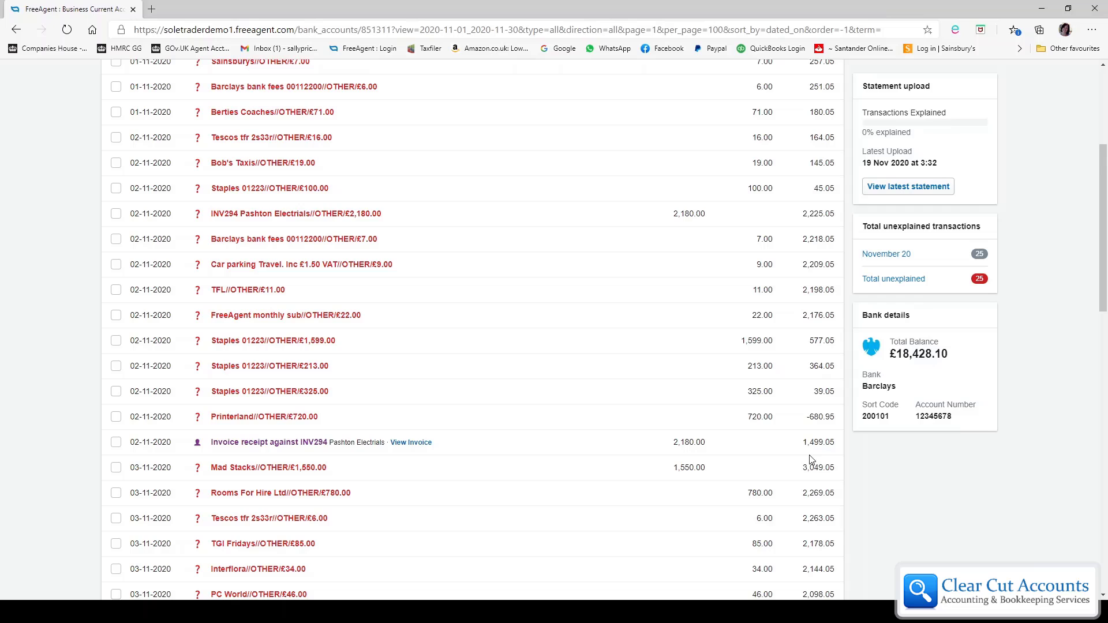
pyautogui.moveTo(827, 459)
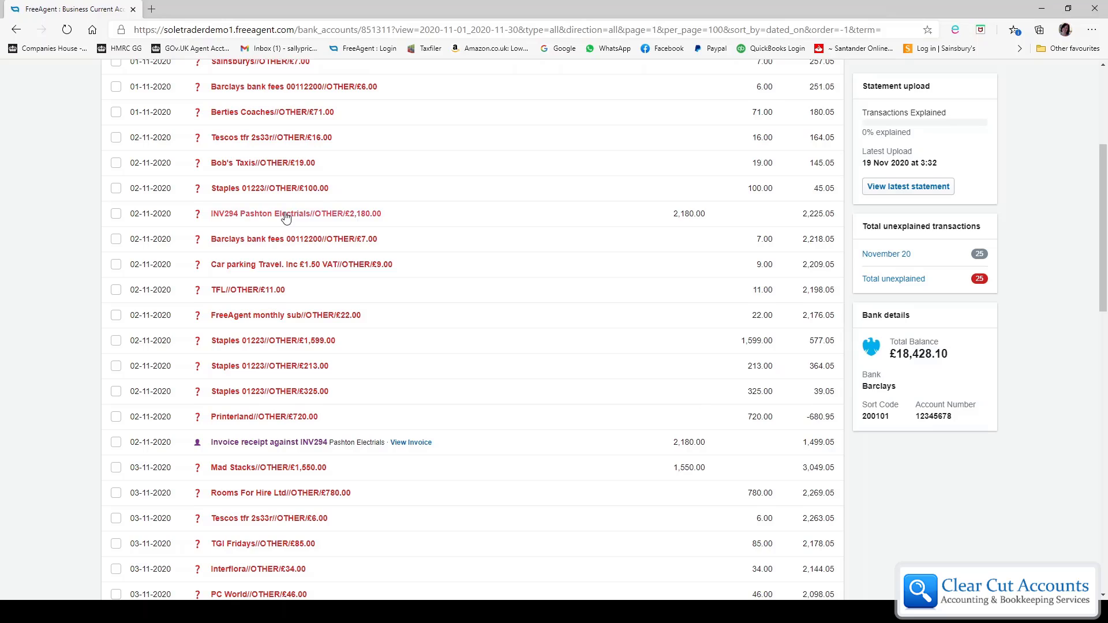
pyautogui.moveTo(293, 220)
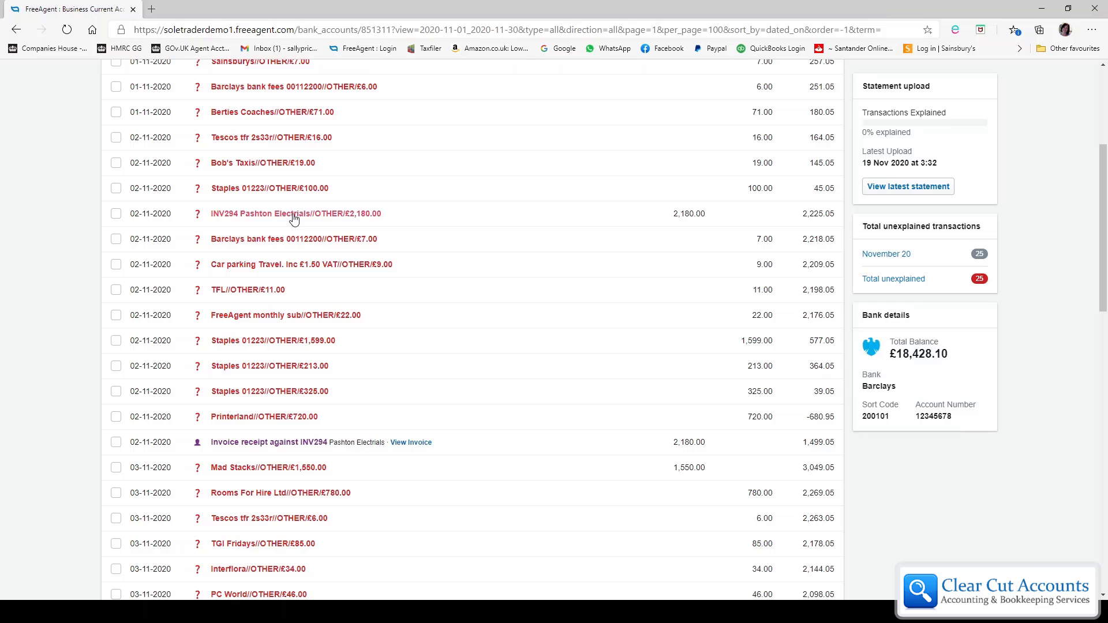
# - Reopen the Pashton Electricals receipt and go to the full explanation options page
pyautogui.click(295, 213)
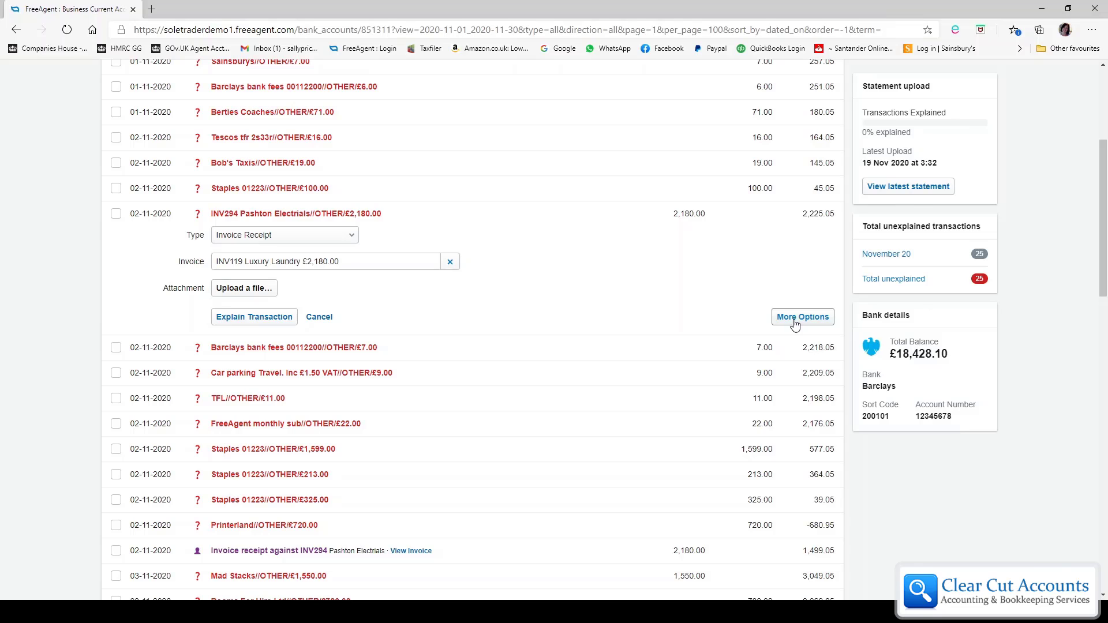
pyautogui.click(802, 316)
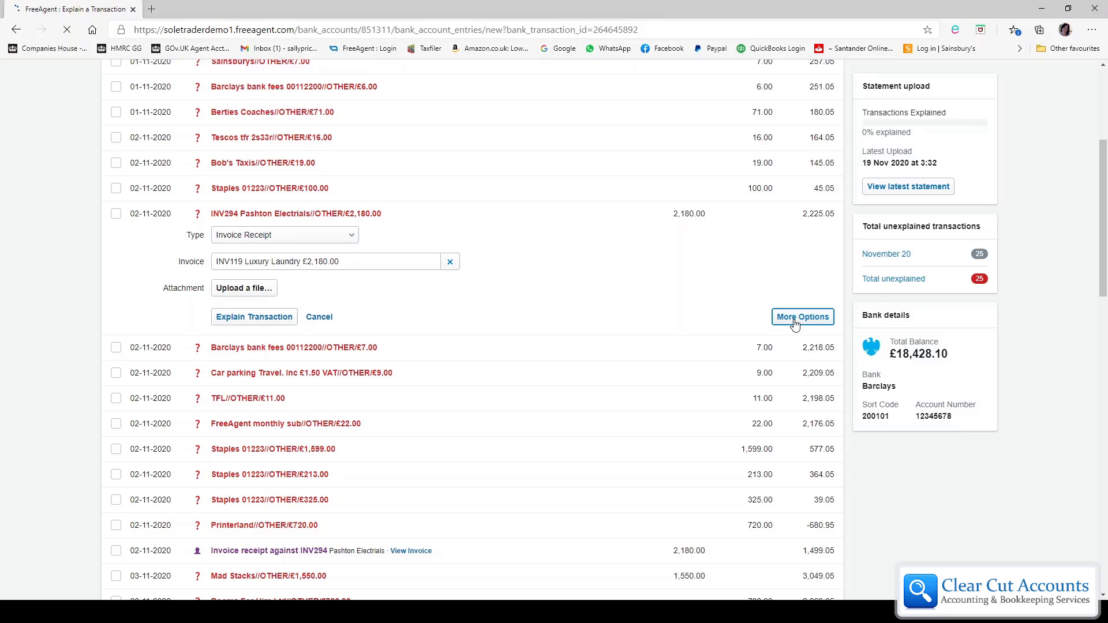
# - Locate the existing Invoice receipt against INV294 Pashton Electricals in the manual entry list
pyautogui.click(802, 316)
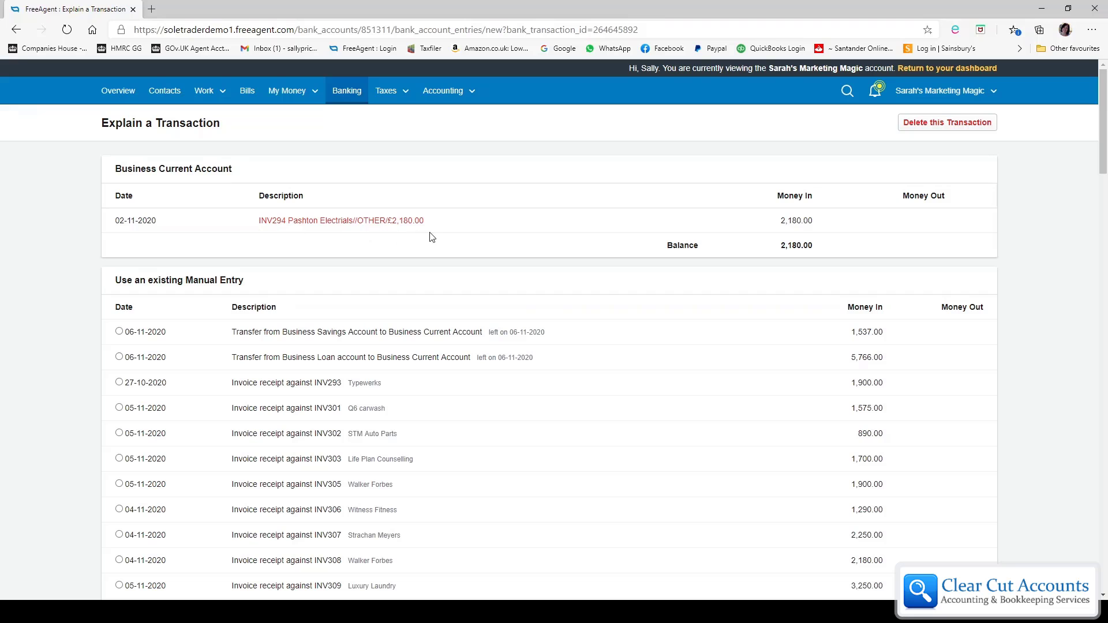
pyautogui.moveTo(455, 236)
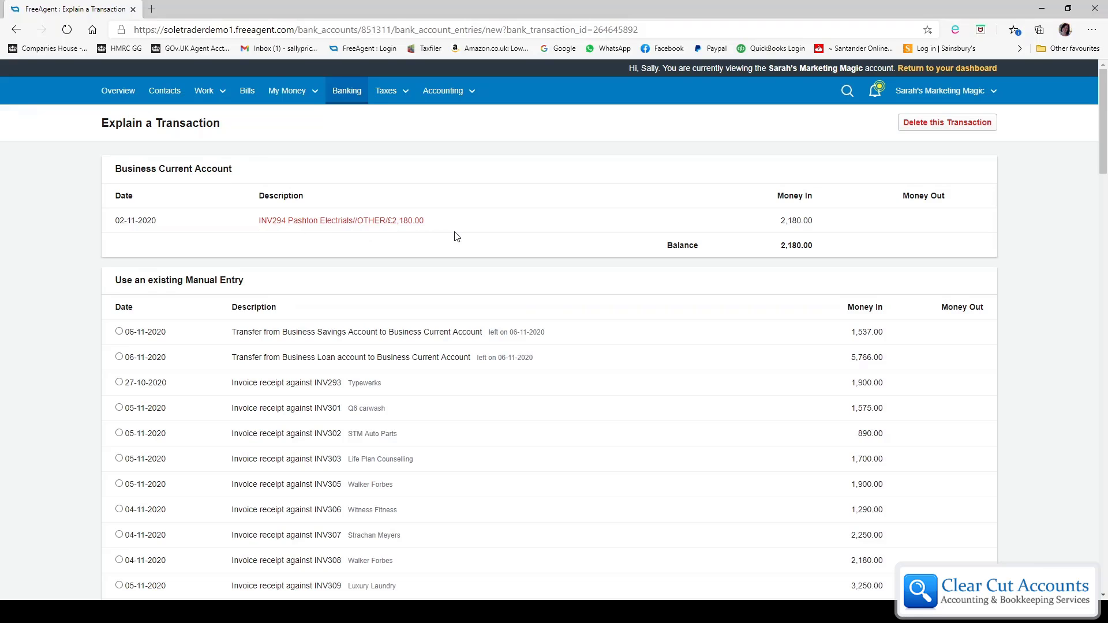
pyautogui.scroll(-3)
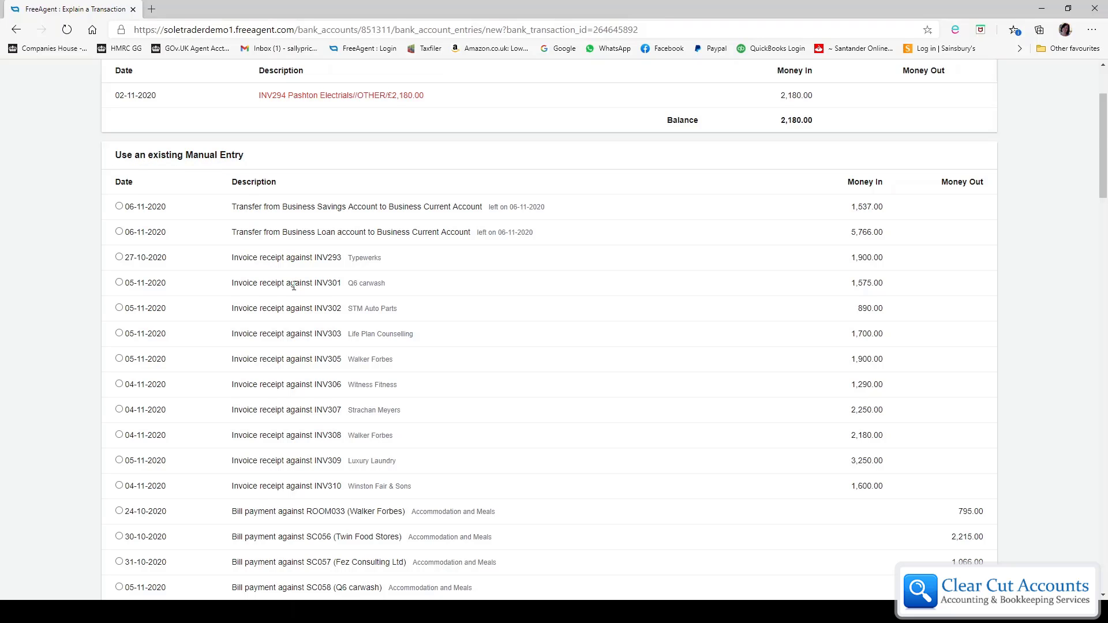
pyautogui.scroll(-3)
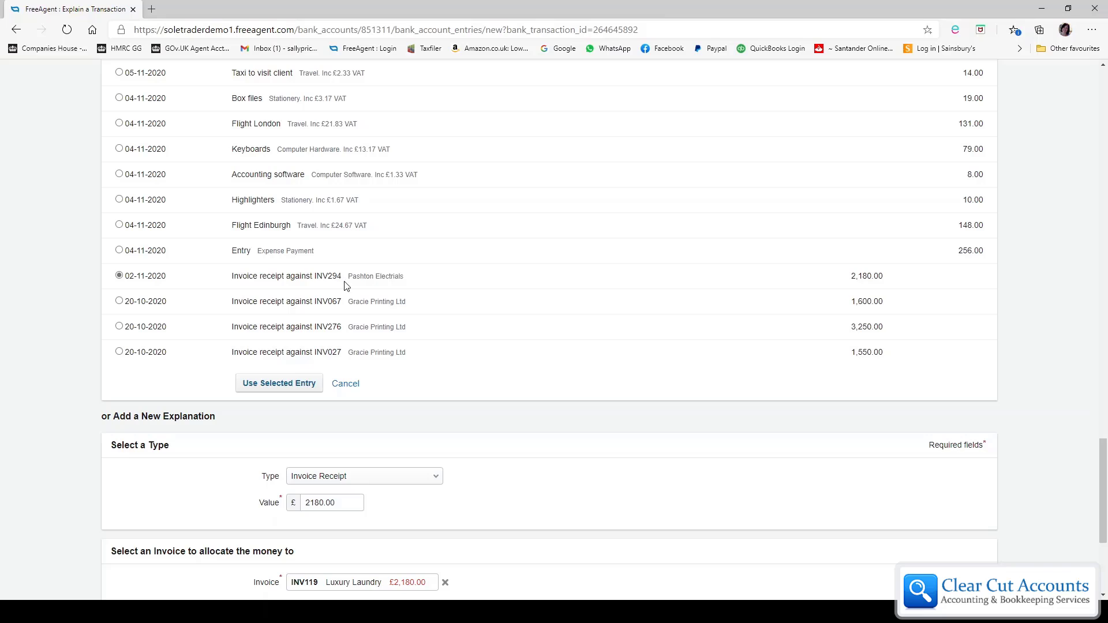
pyautogui.moveTo(563, 284)
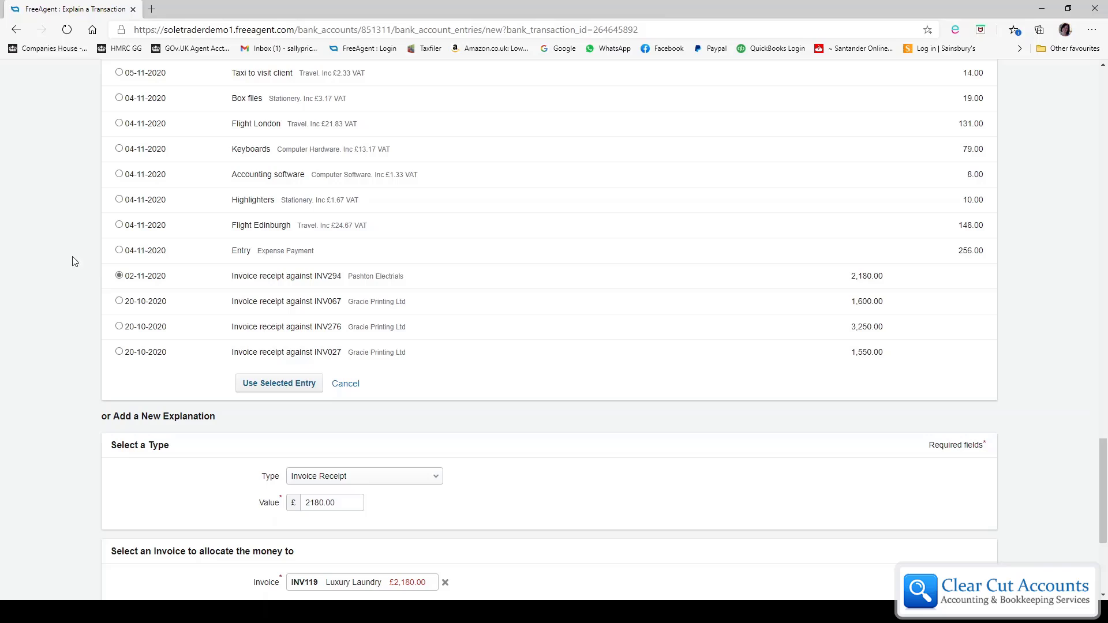
# - Match the receipt to the INV294 Pashton Electricals manual entry via Use Selected Entry
pyautogui.click(119, 250)
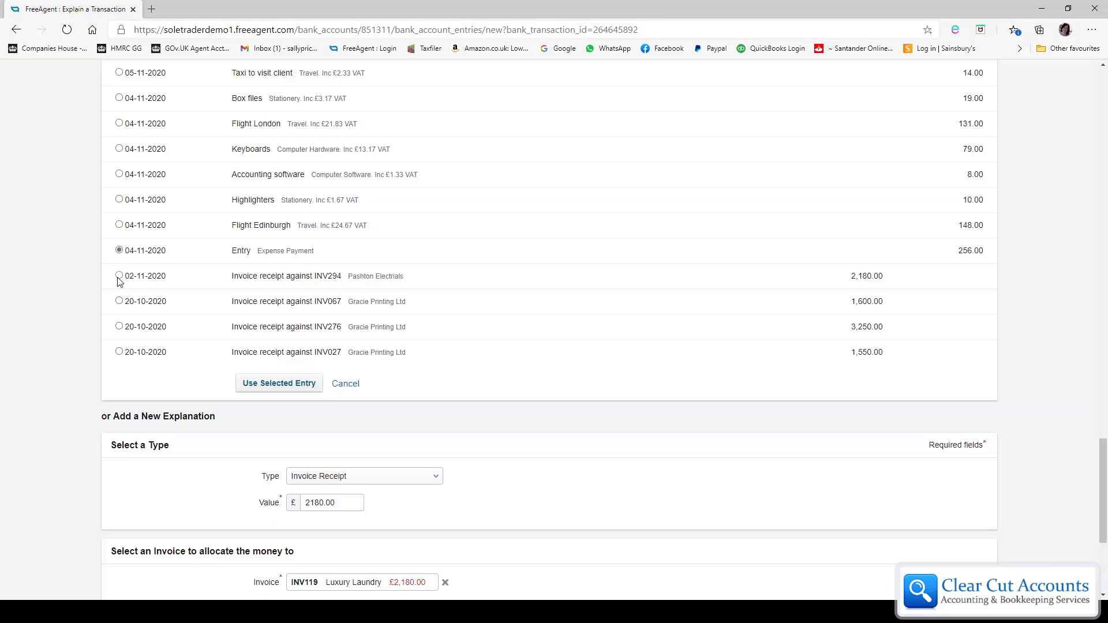
pyautogui.click(120, 276)
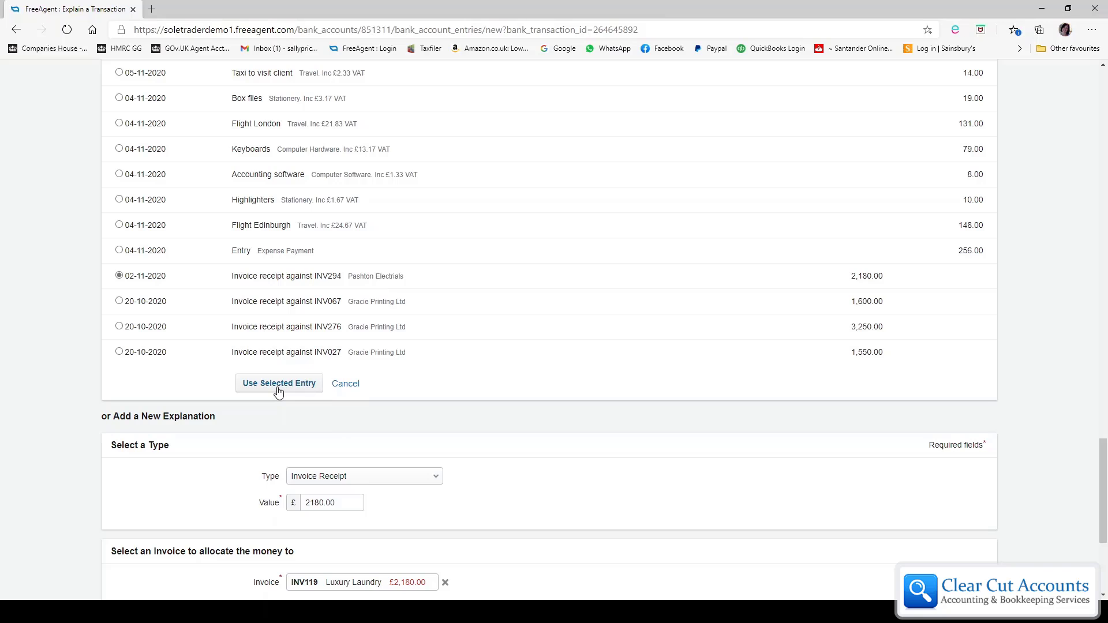
pyautogui.click(278, 383)
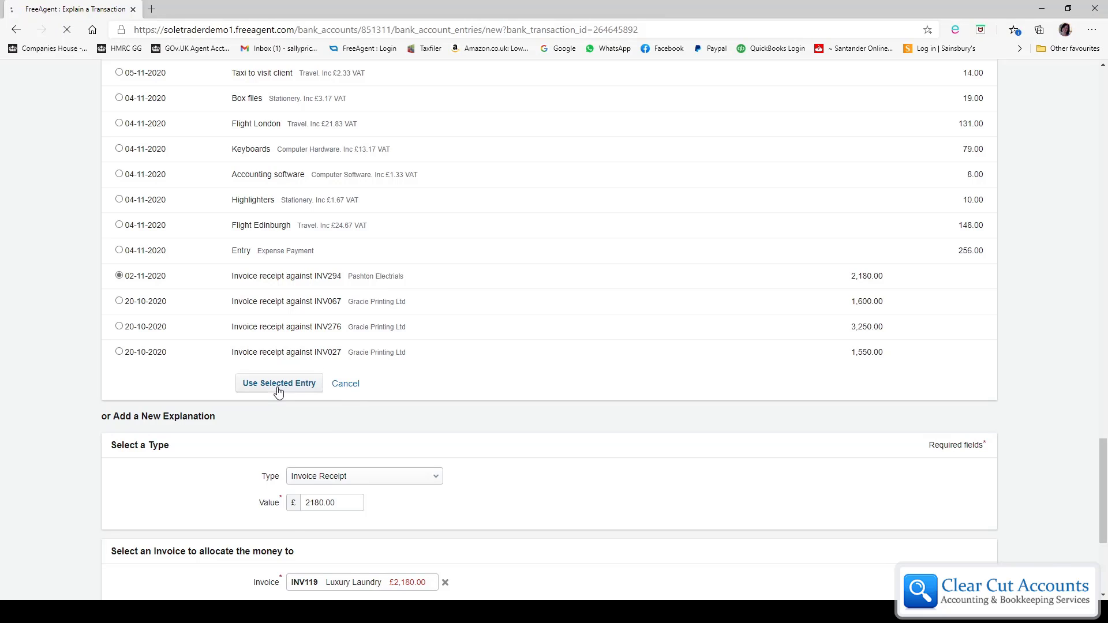
pyautogui.click(278, 383)
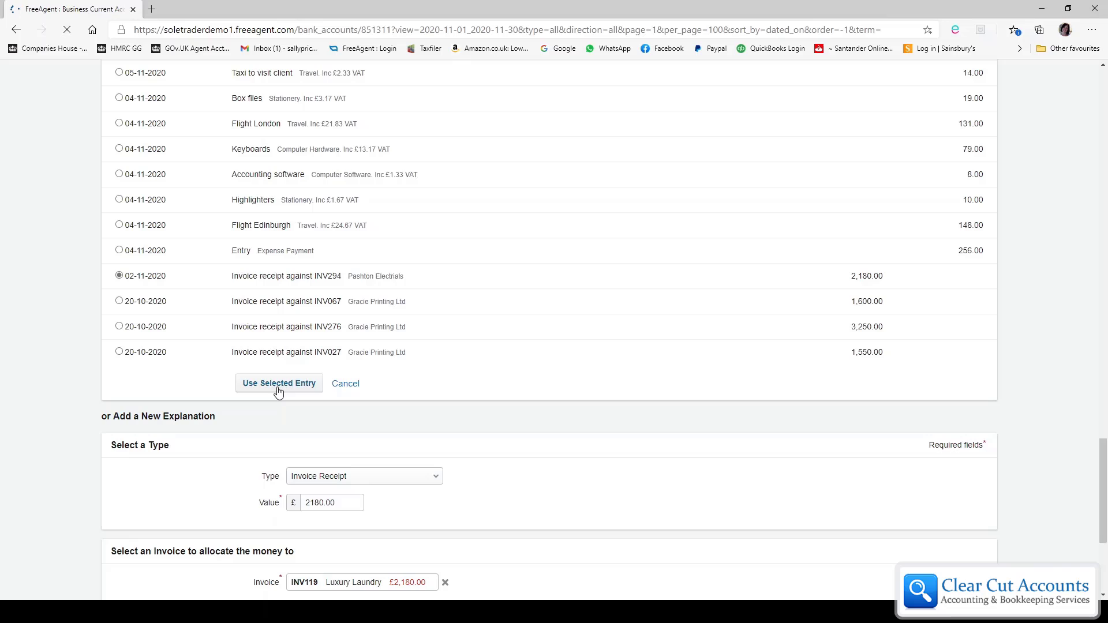
pyautogui.click(278, 383)
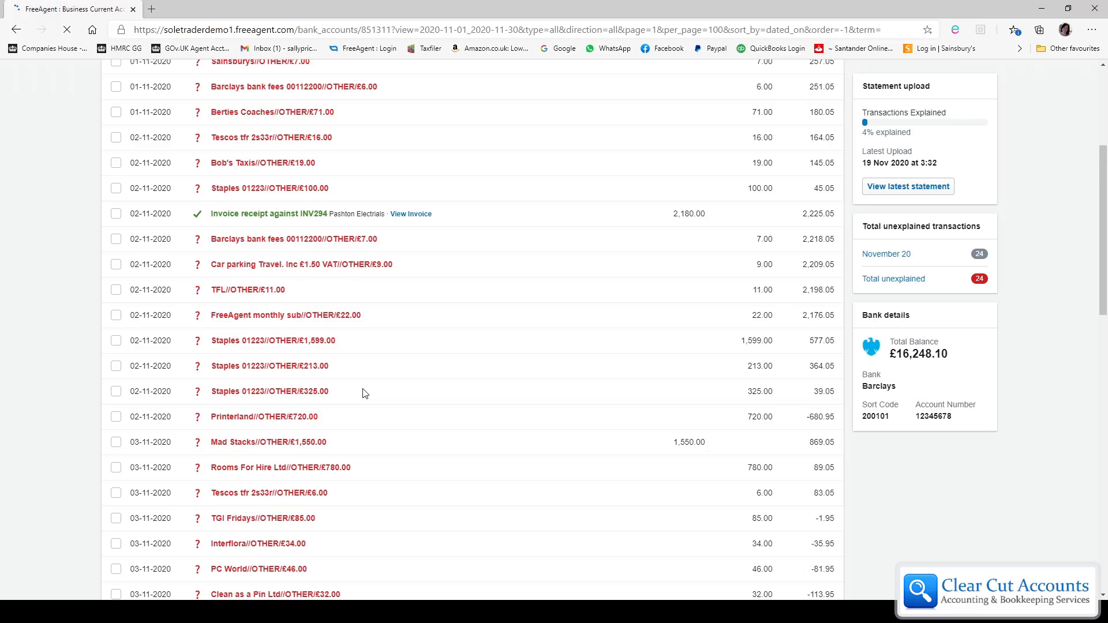
# - Review the bank list confirming one green INV294 receipt and 24 unexplained transactions
pyautogui.scroll(-3)
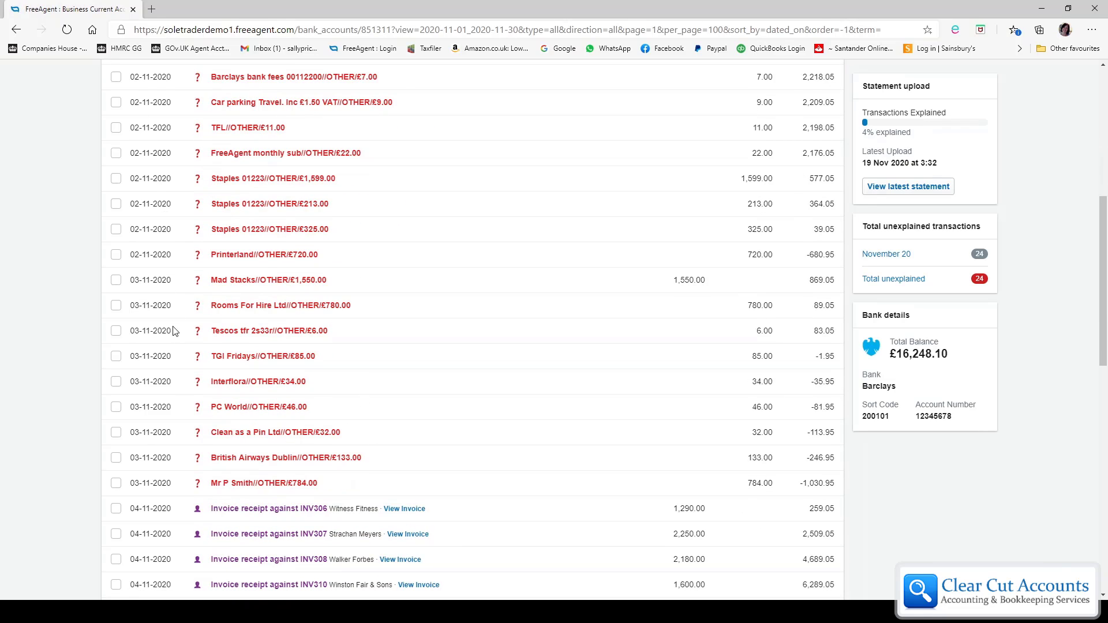
pyautogui.moveTo(232, 311)
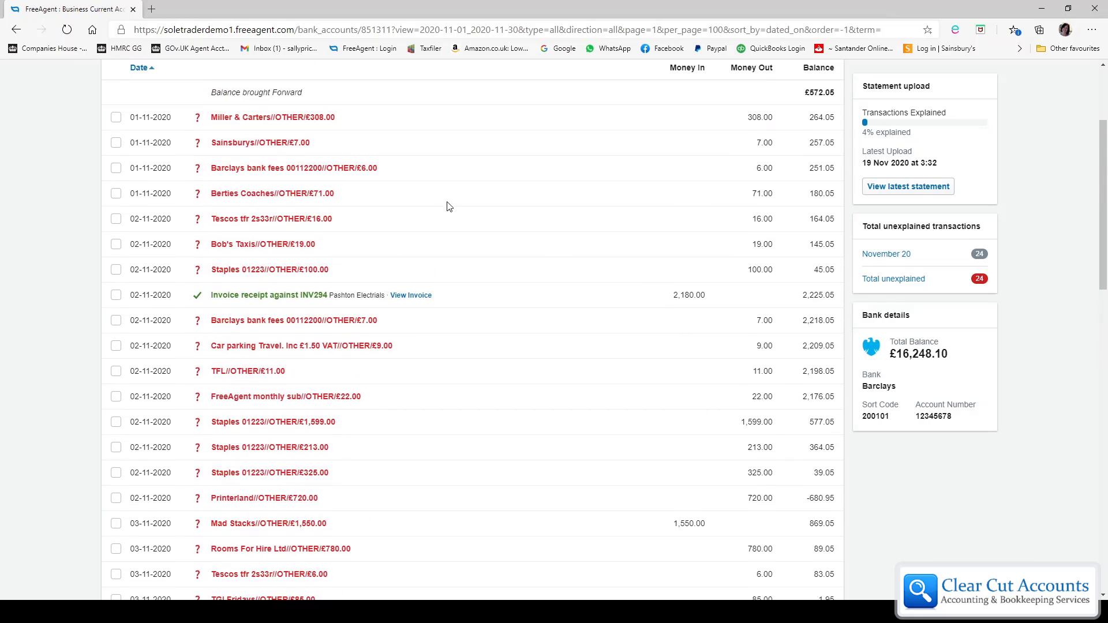
pyautogui.moveTo(252, 303)
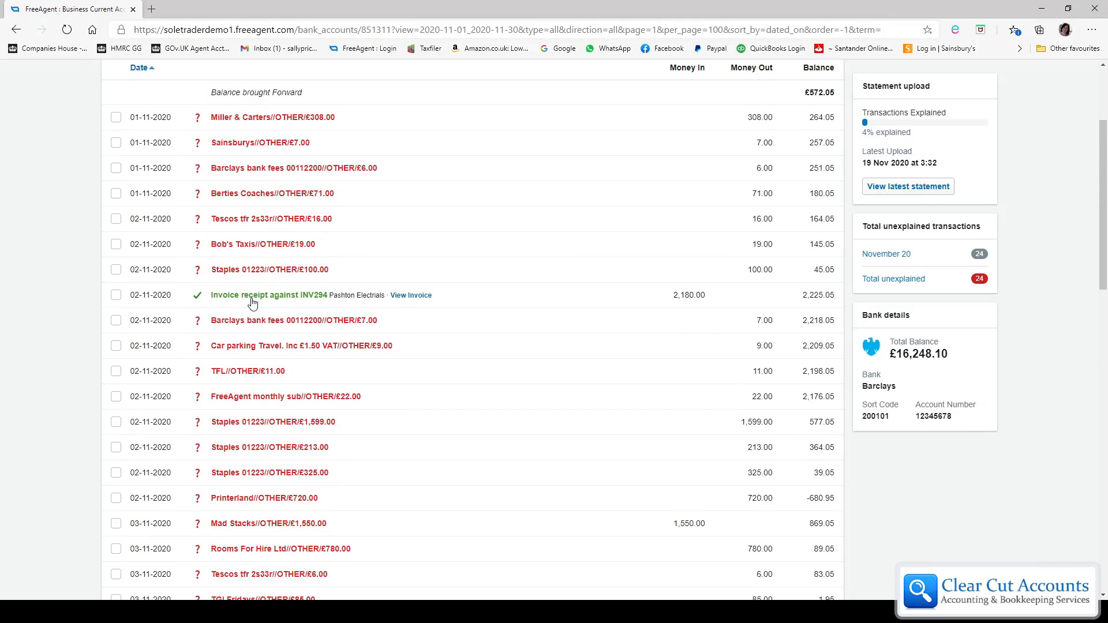
pyautogui.moveTo(609, 304)
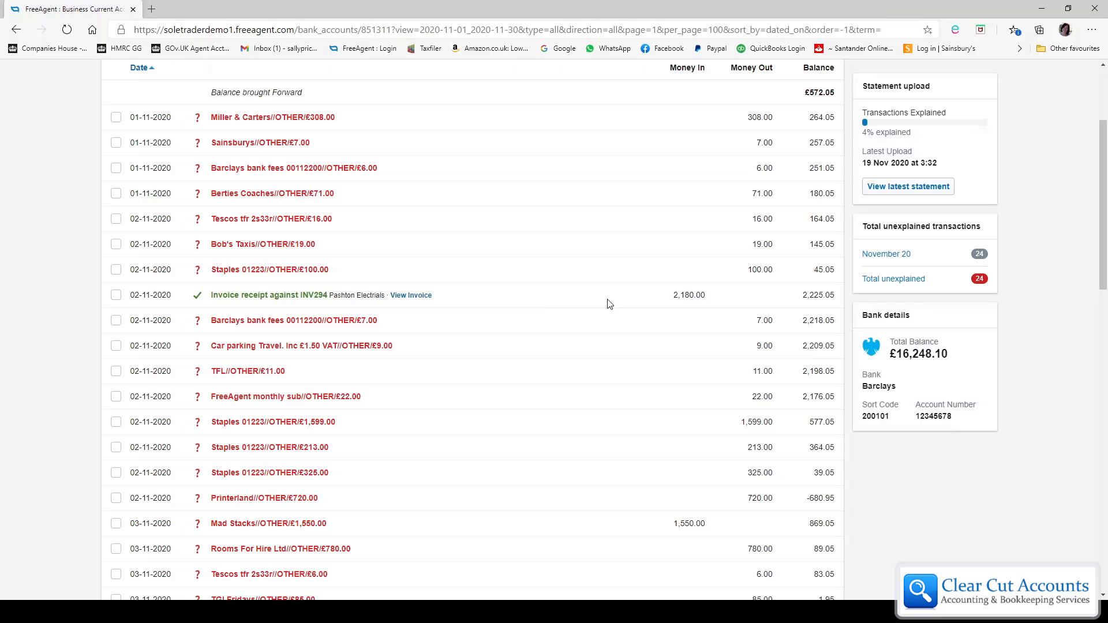
pyautogui.moveTo(683, 295)
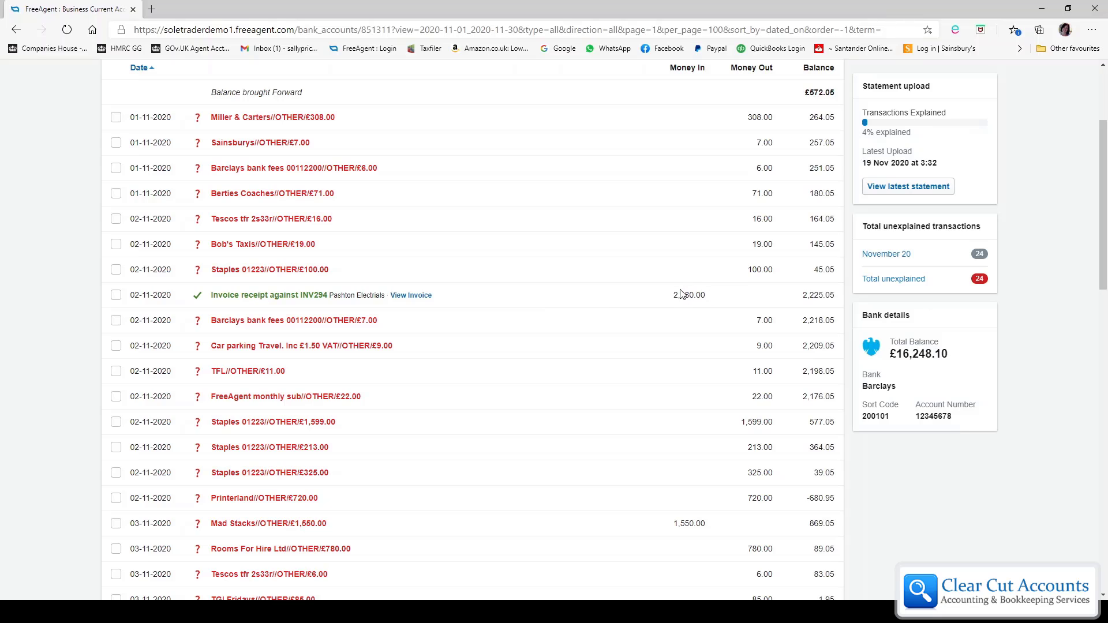
pyautogui.moveTo(705, 306)
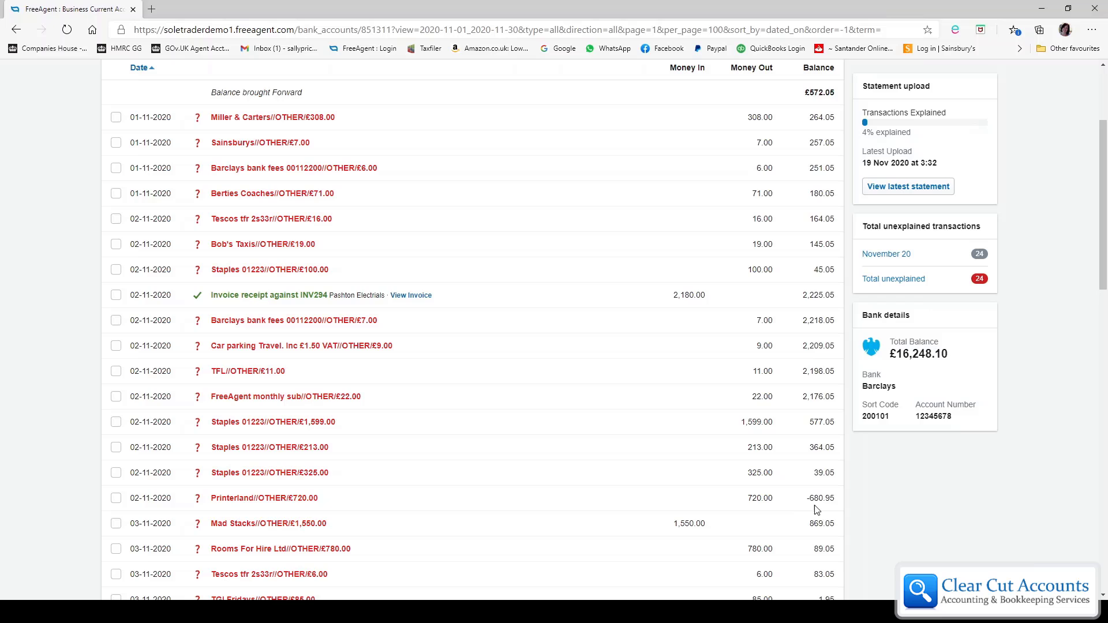
pyautogui.moveTo(834, 510)
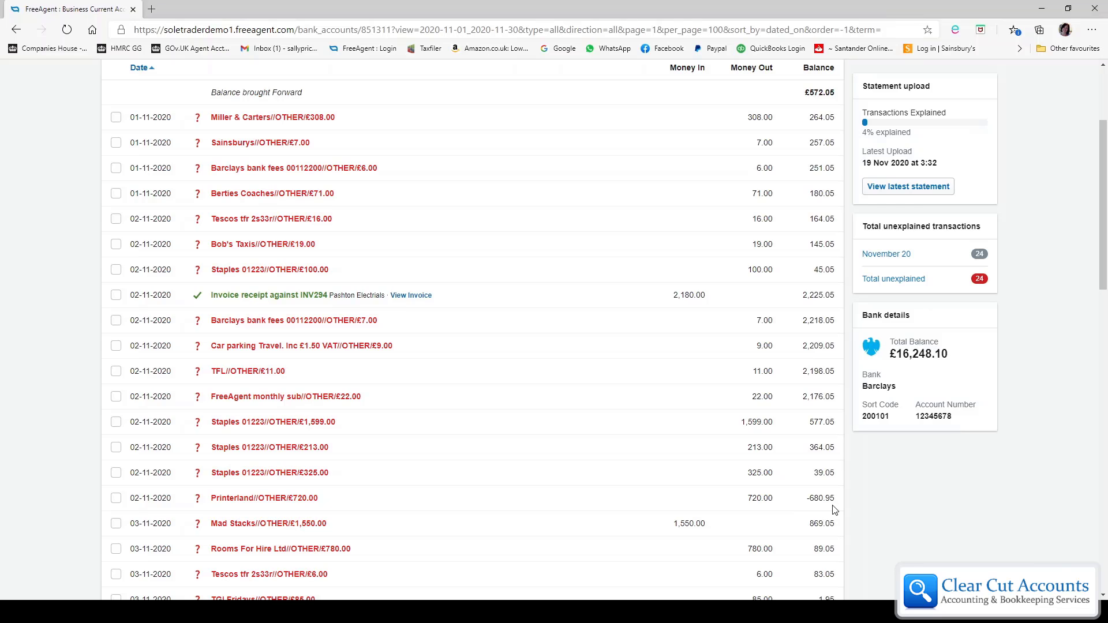